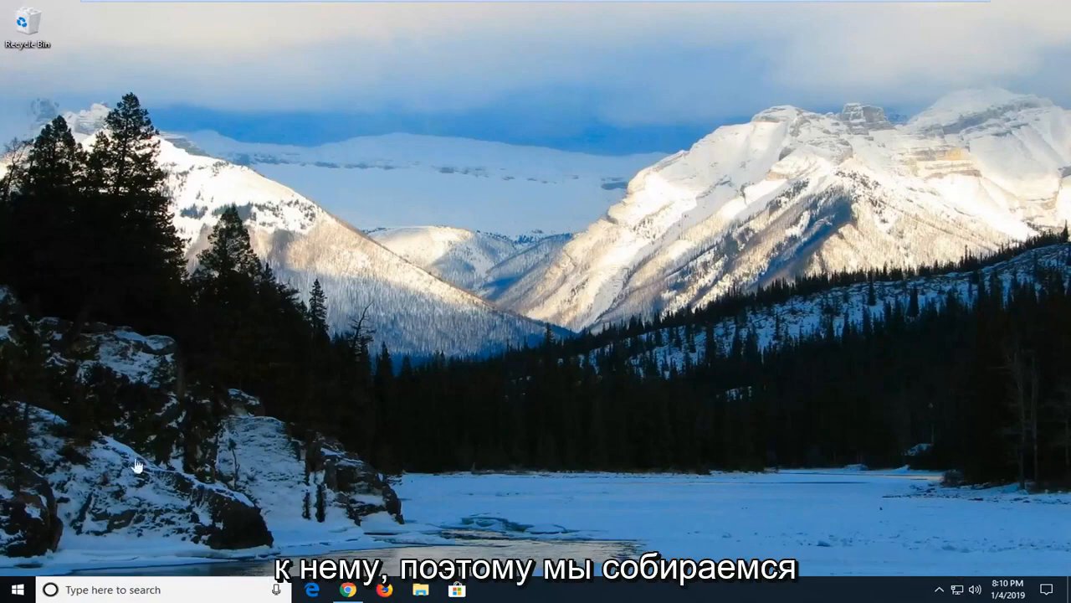
# Step: Search the Start menu for 'services' to find the Services desktop app
pyautogui.click(12, 589)
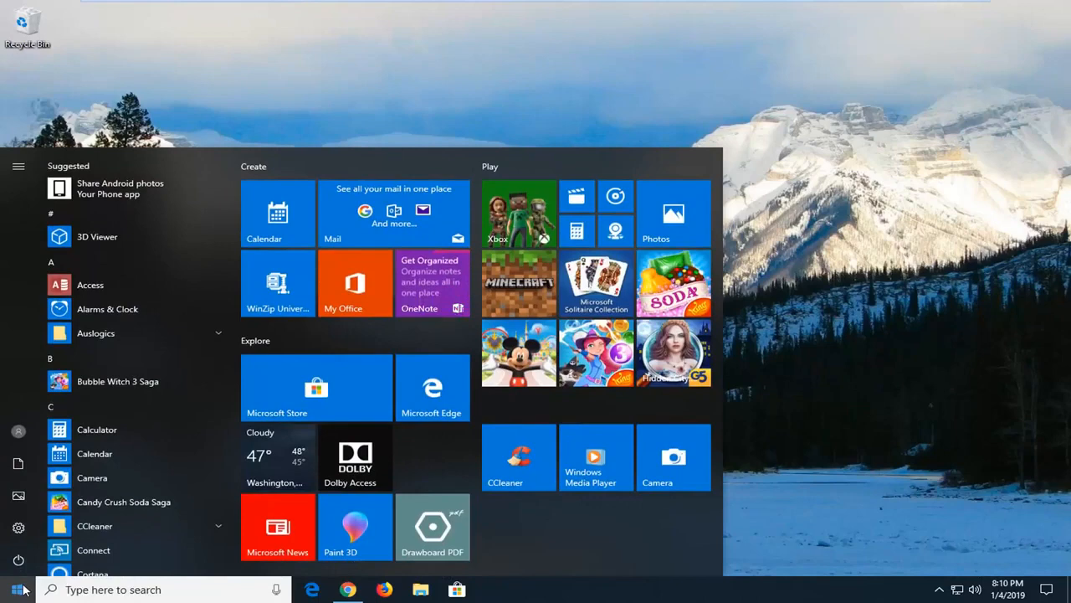
pyautogui.write('services')
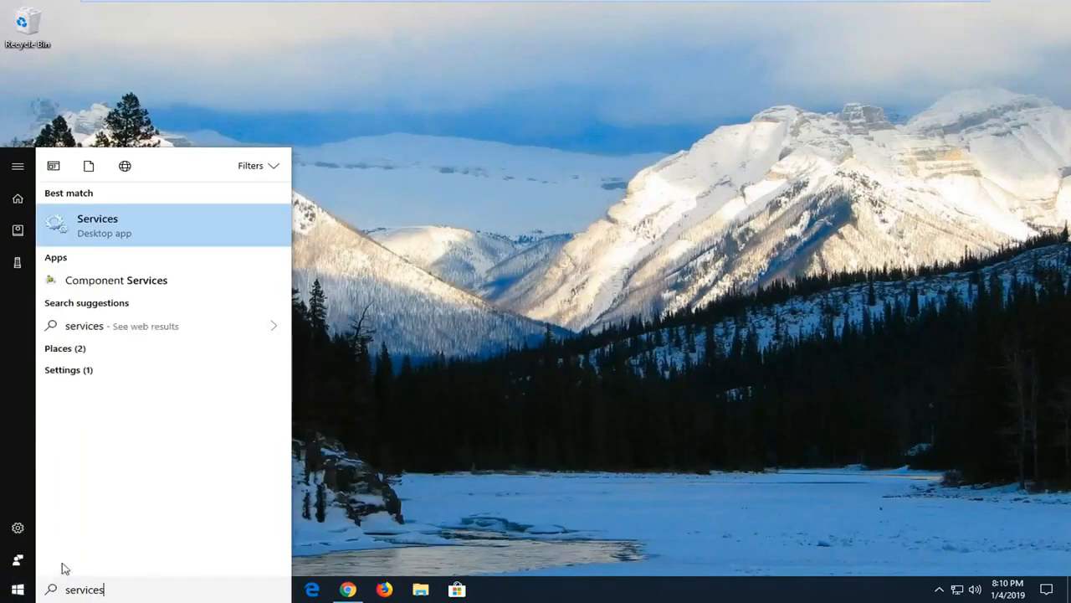
pyautogui.moveTo(154, 239)
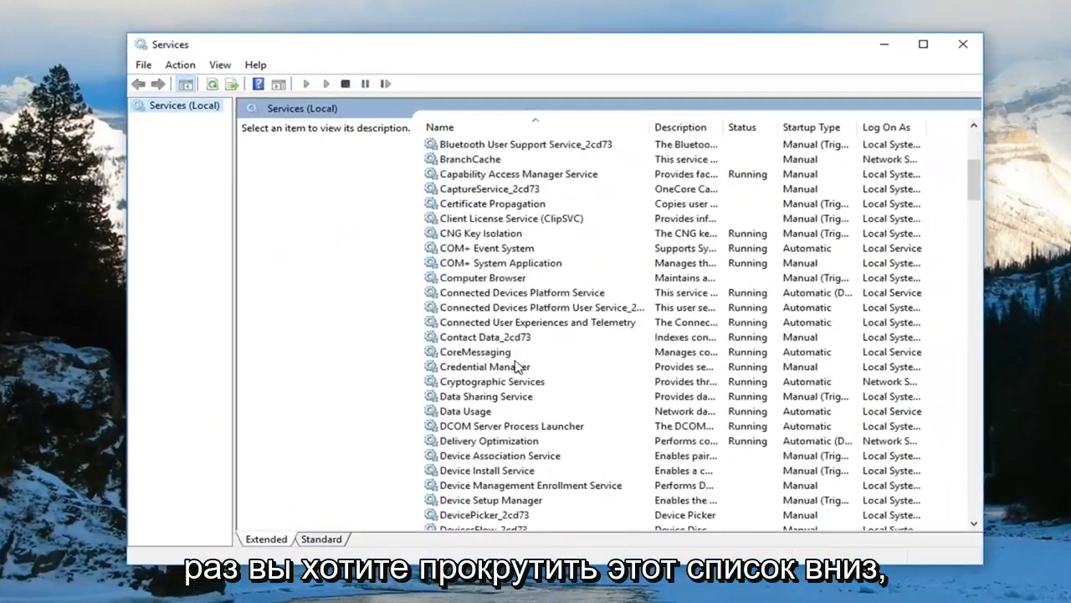
# Step: Scroll the Services list down and select the Windows Update service
pyautogui.scroll(-3)
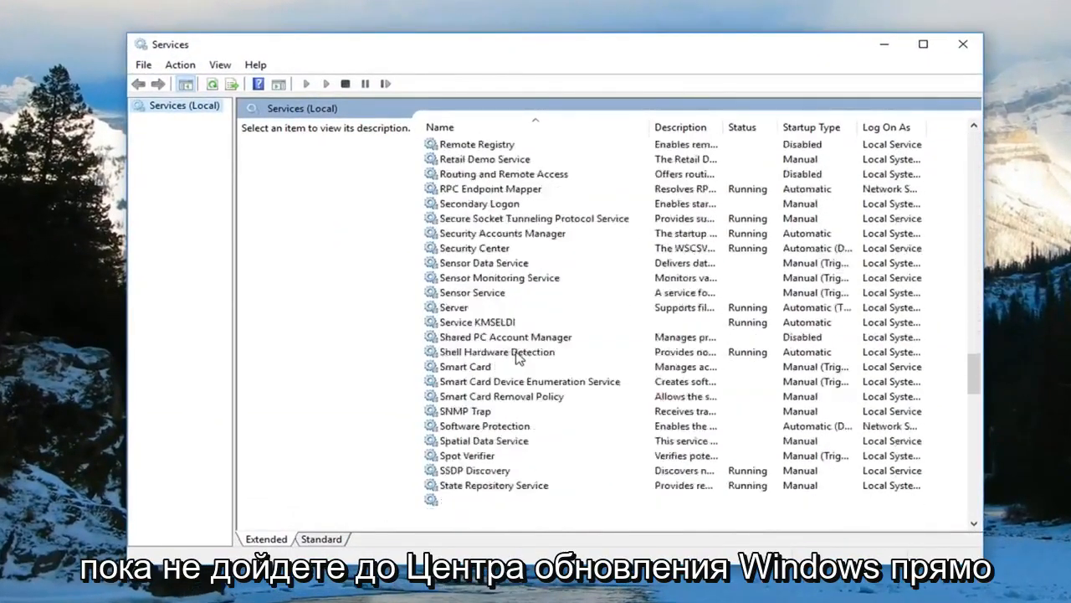
pyautogui.scroll(-3)
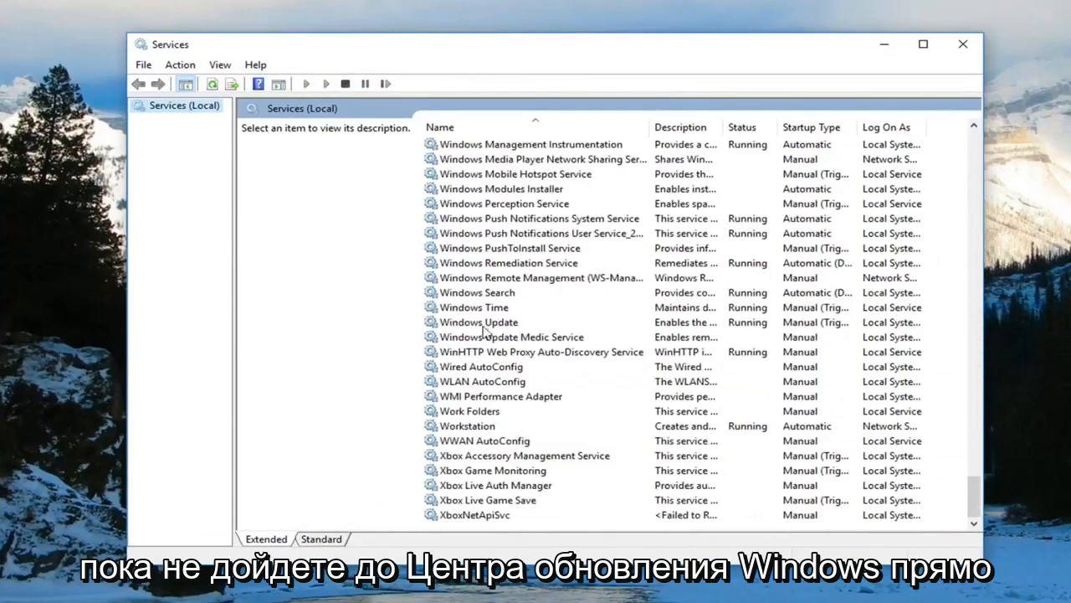
pyautogui.click(477, 321)
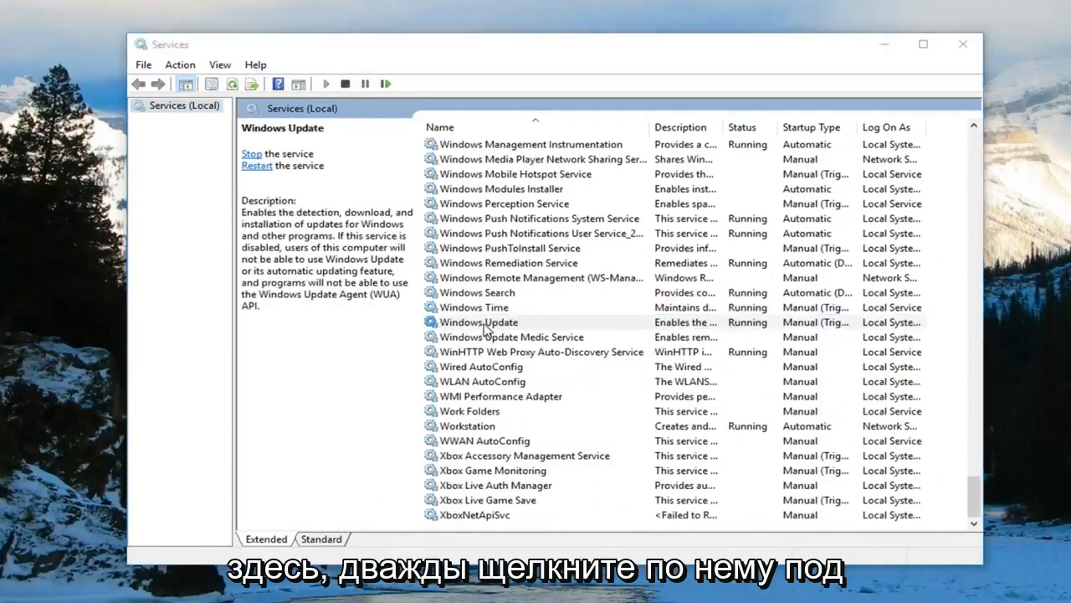
# Step: Stop the Windows Update service from its Properties dialog and close Services
pyautogui.doubleClick(478, 321)
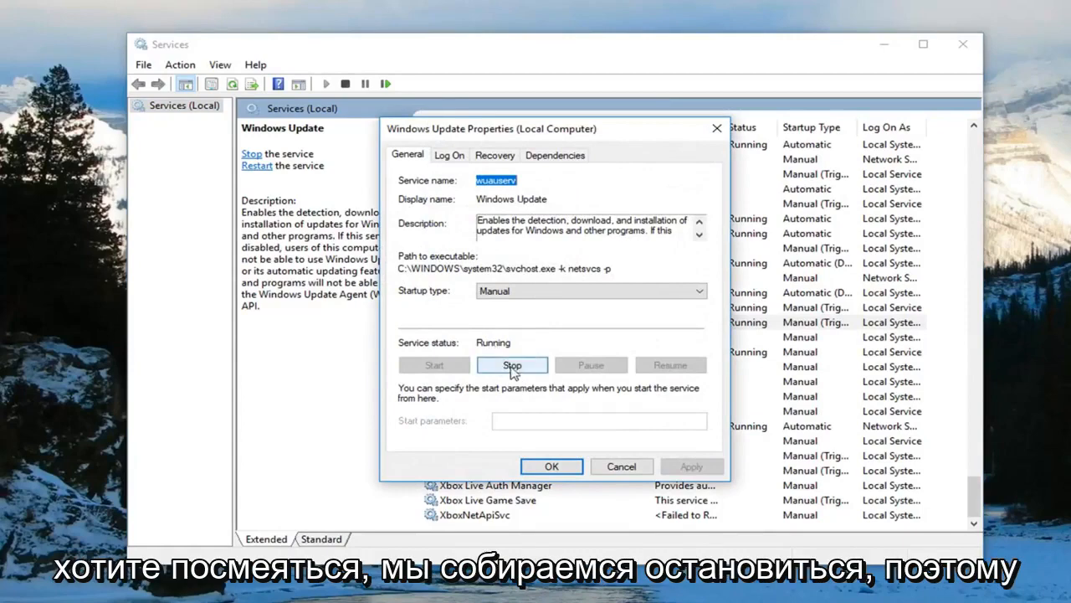
pyautogui.click(511, 364)
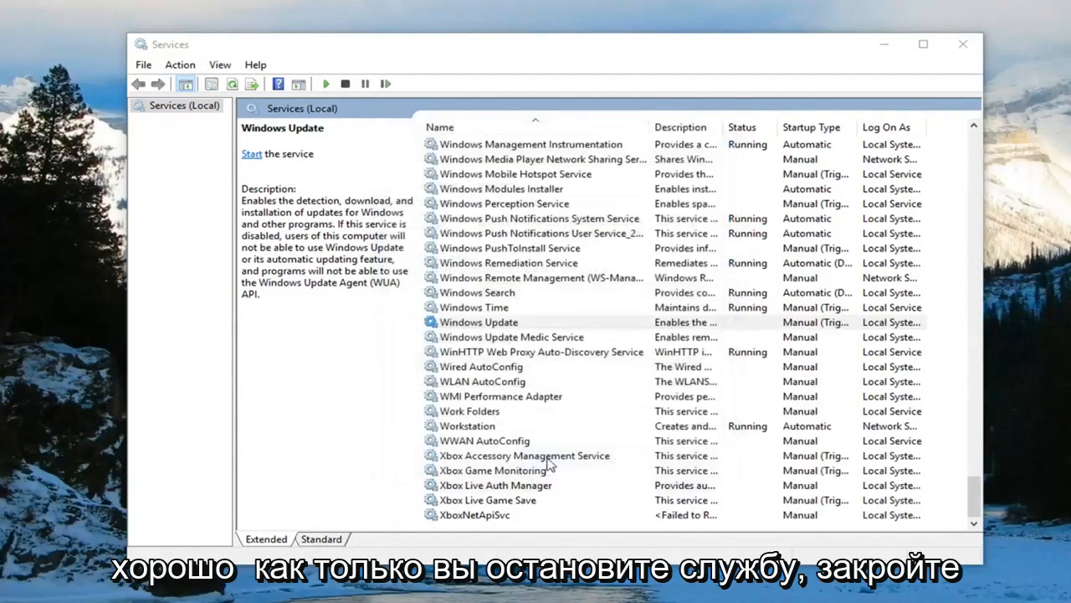
pyautogui.click(962, 44)
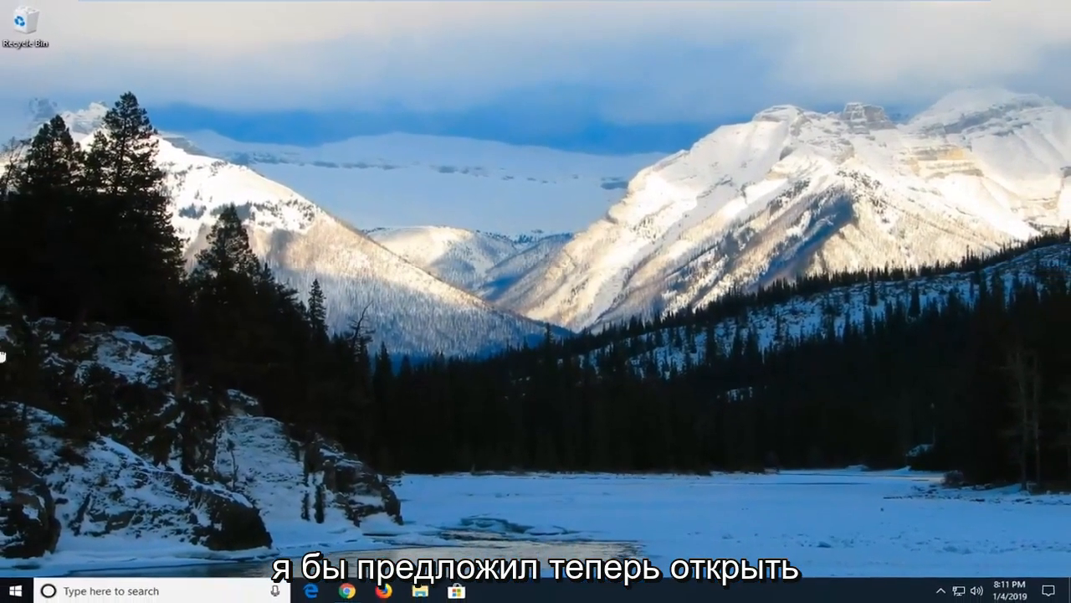
# Step: Search the Start menu for 'file explorer' and launch File Explorer
pyautogui.click(12, 589)
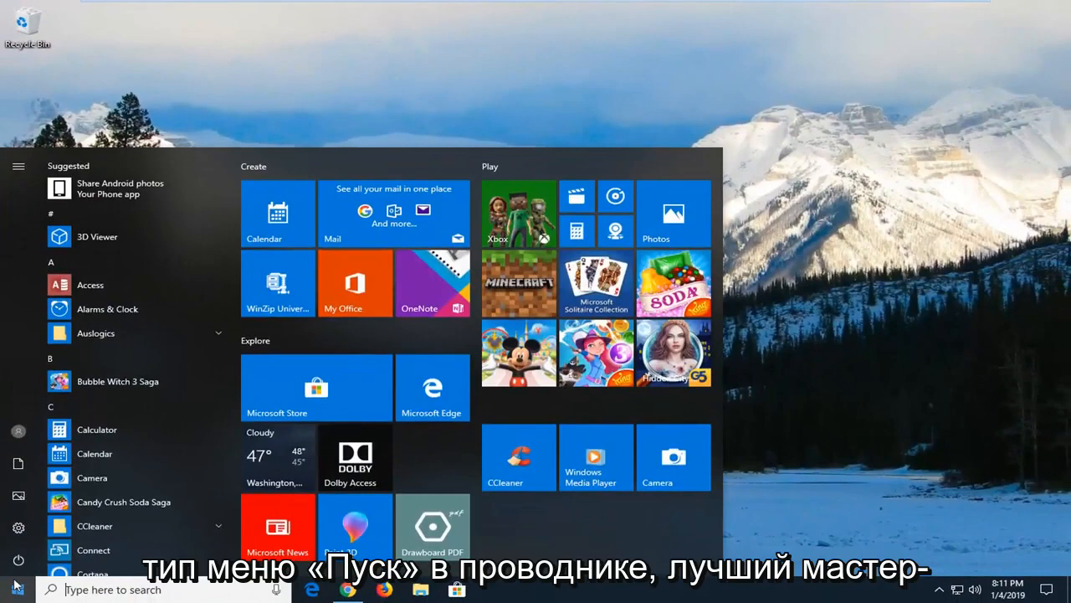
pyautogui.write('file explorer')
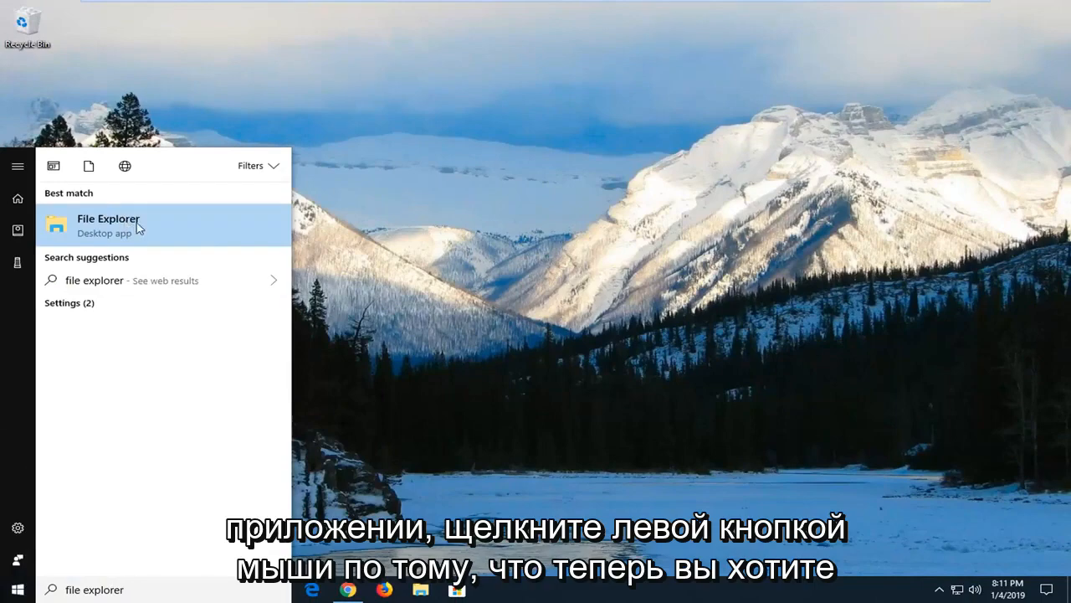
pyautogui.click(108, 219)
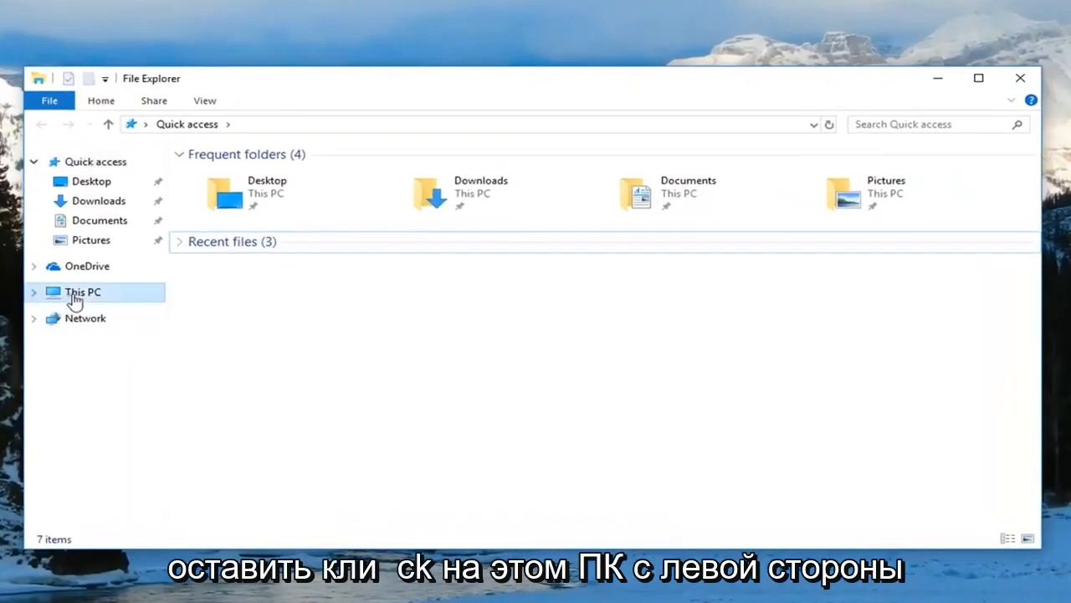
# Step: Navigate from This PC into C:\Windows\SoftwareDistribution\DataStore
pyautogui.click(82, 291)
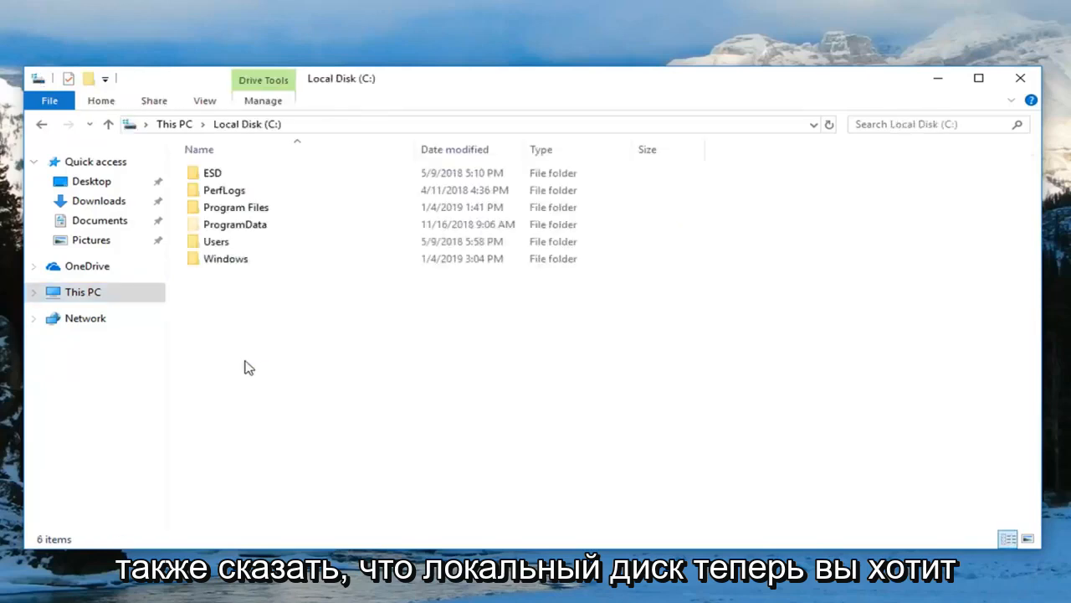
pyautogui.click(225, 257)
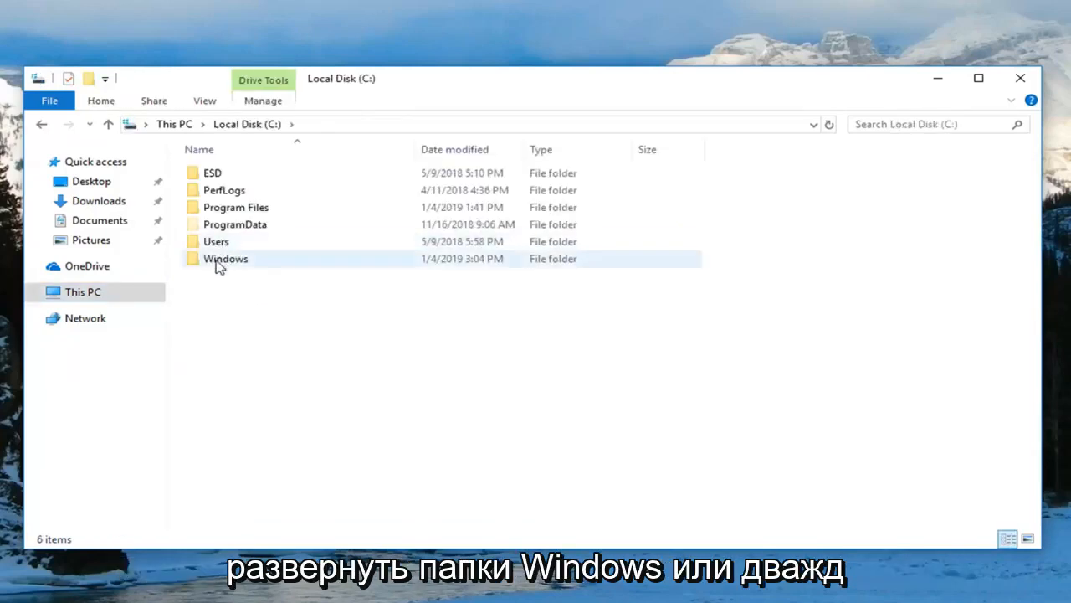
pyautogui.doubleClick(225, 258)
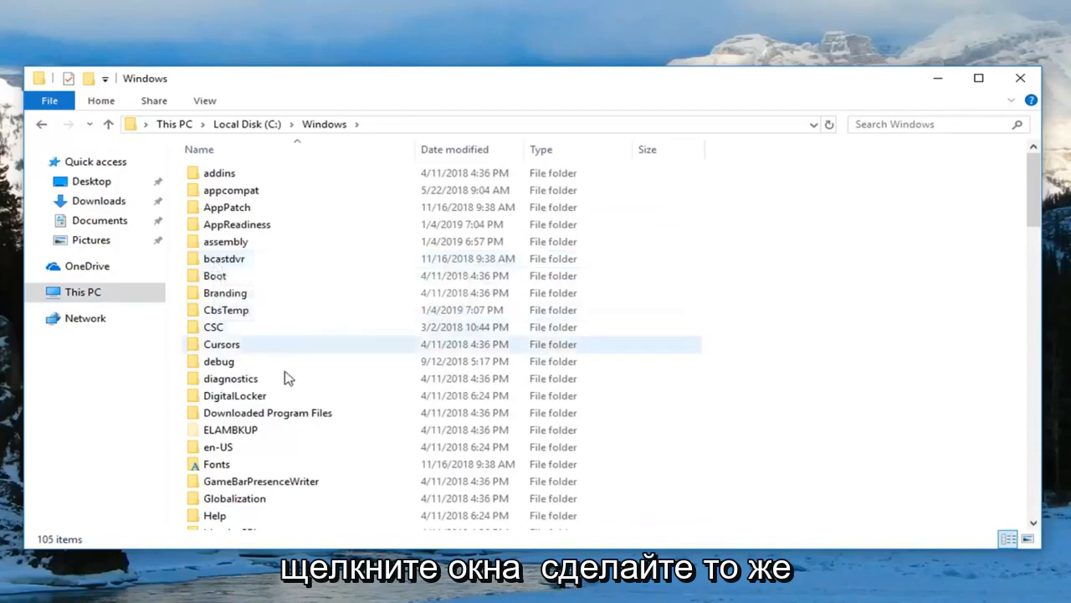
pyautogui.click(251, 349)
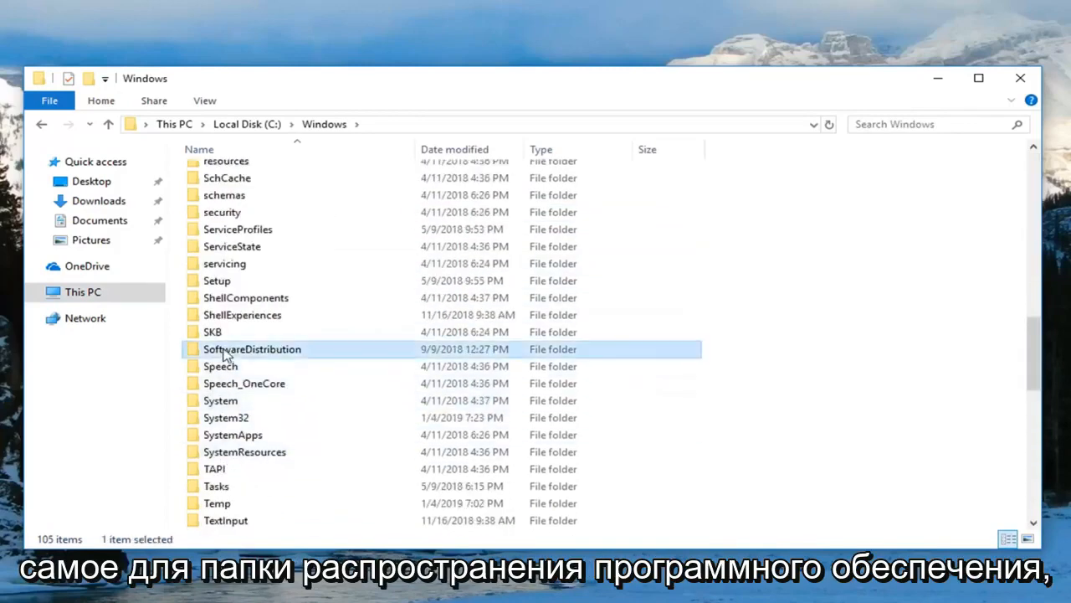
pyautogui.doubleClick(252, 349)
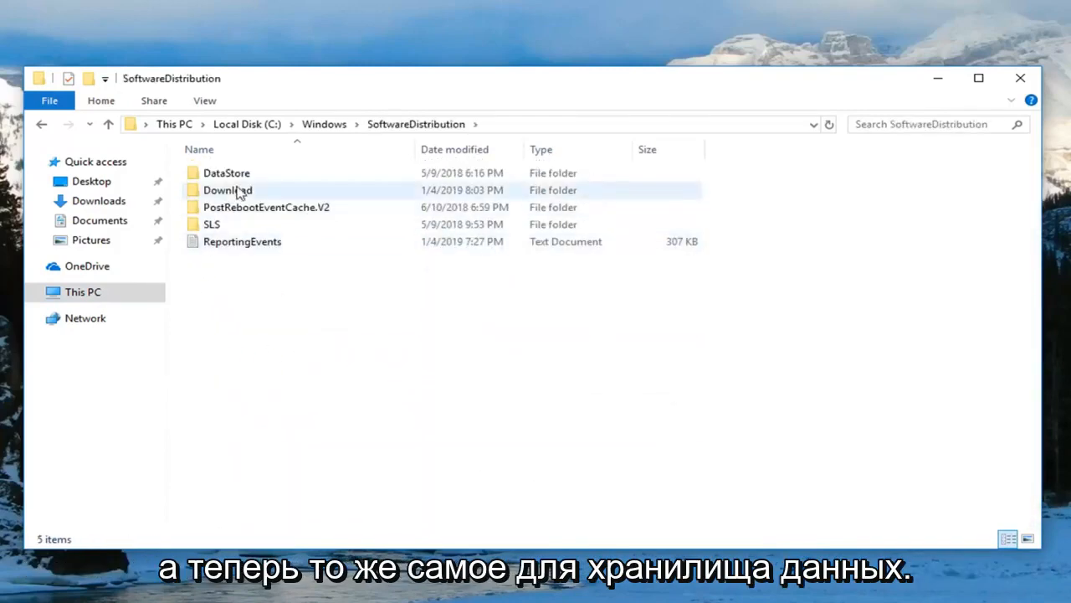
pyautogui.doubleClick(226, 173)
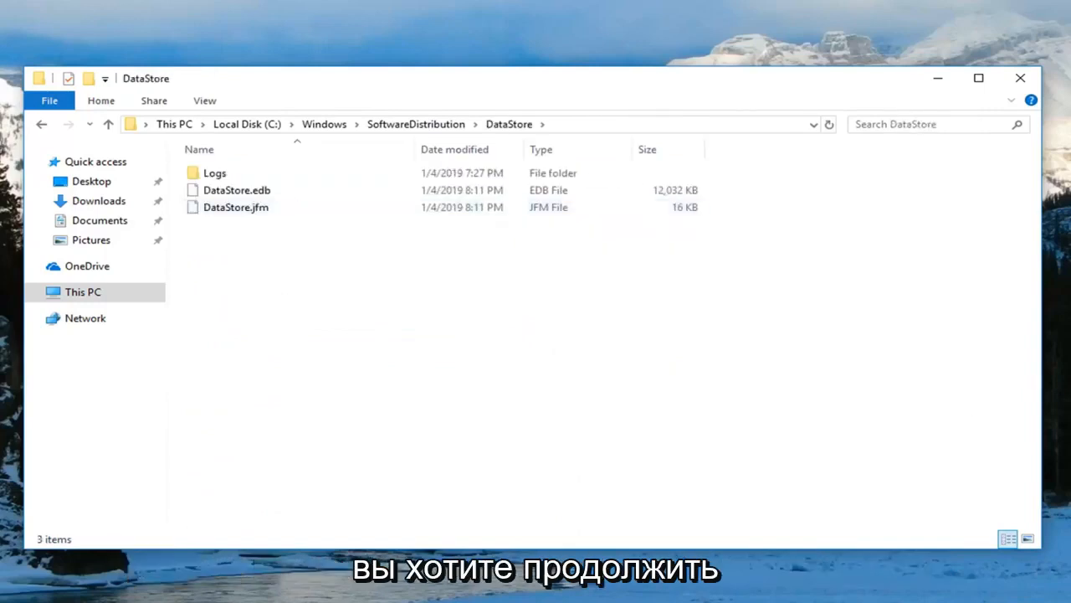
pyautogui.moveTo(466, 317)
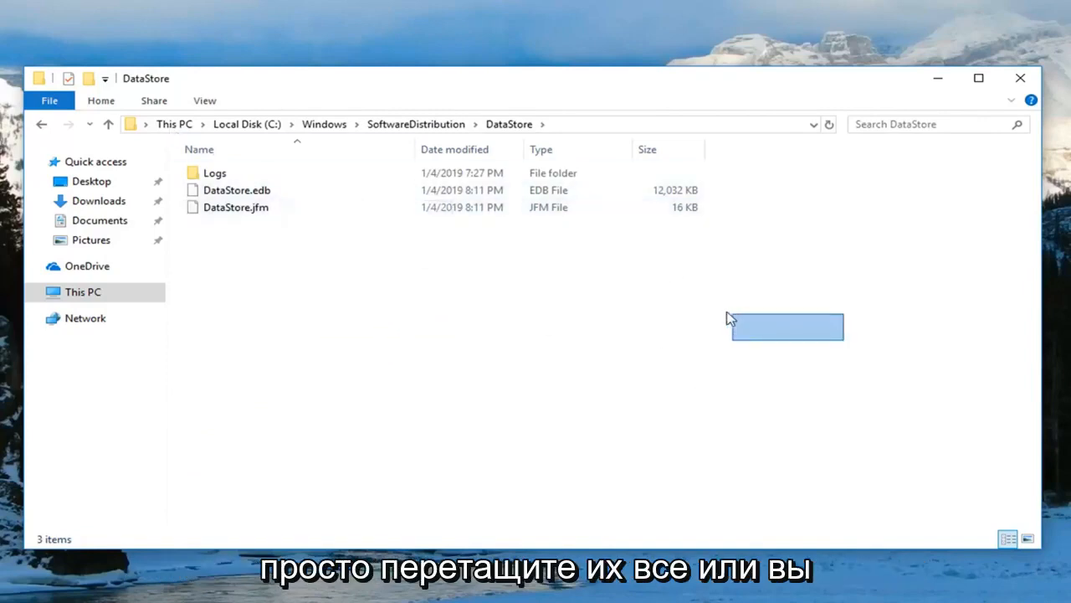
# Step: Delete Logs, DataStore.edb and DataStore.jfm from DataStore, then close File Explorer
pyautogui.press('ctrl+a')
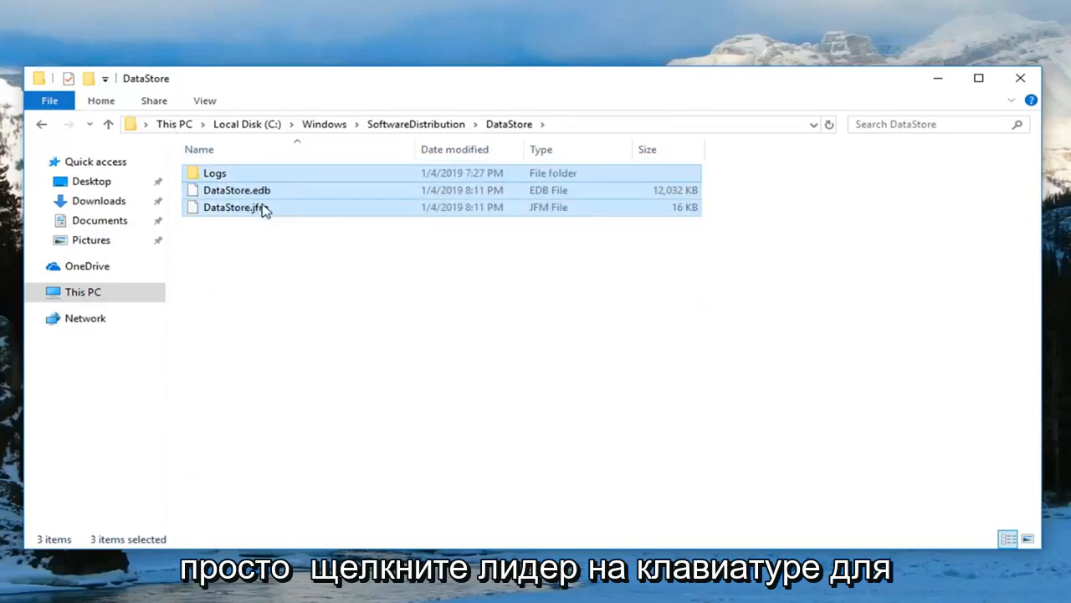
pyautogui.moveTo(234, 207)
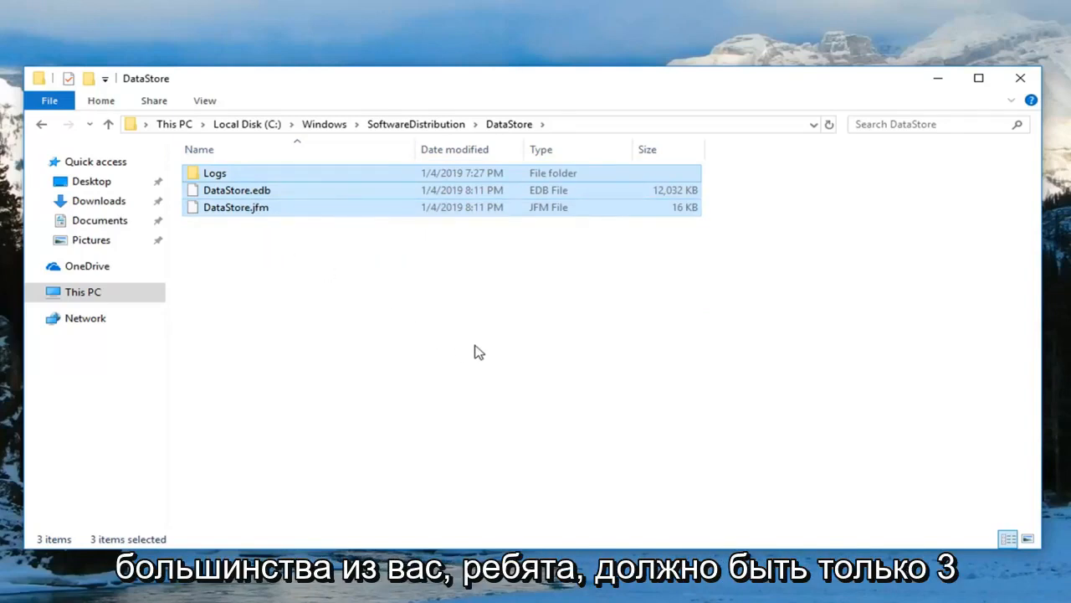
pyautogui.moveTo(306, 201)
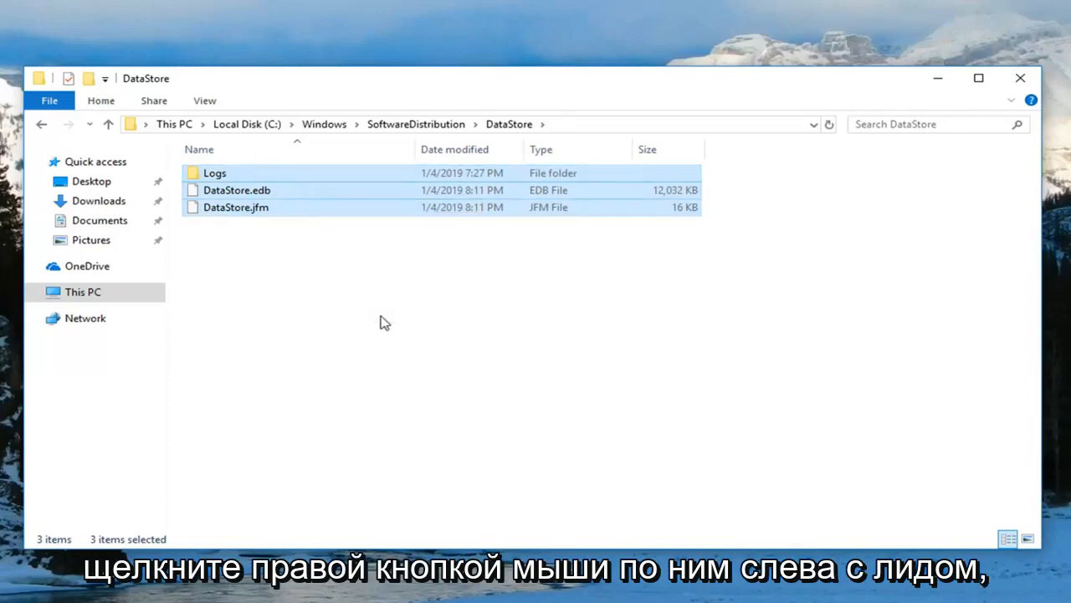
pyautogui.press('Delete')
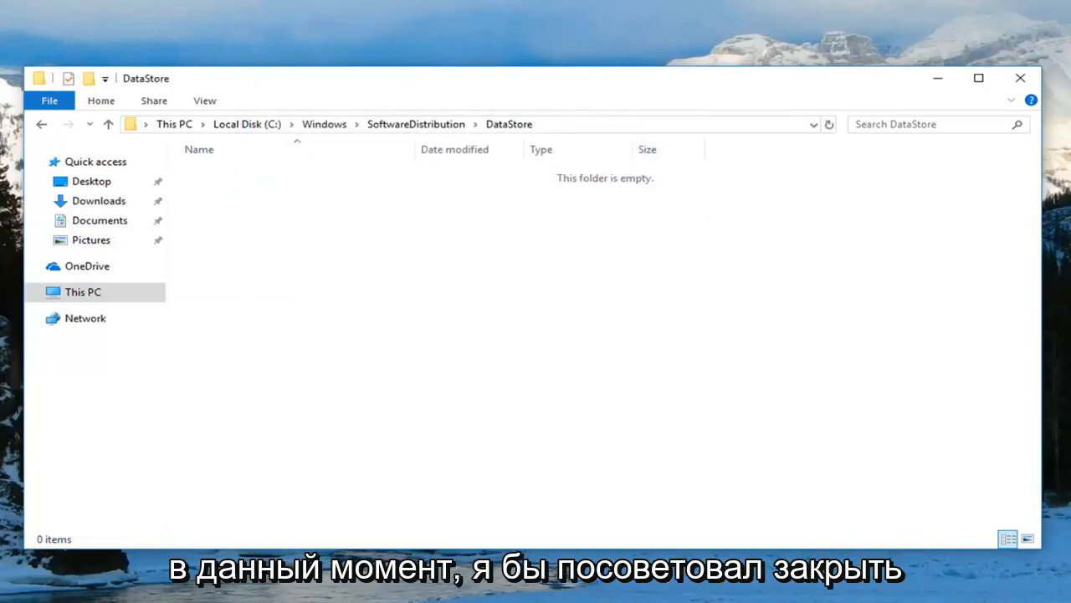
pyautogui.click(1020, 77)
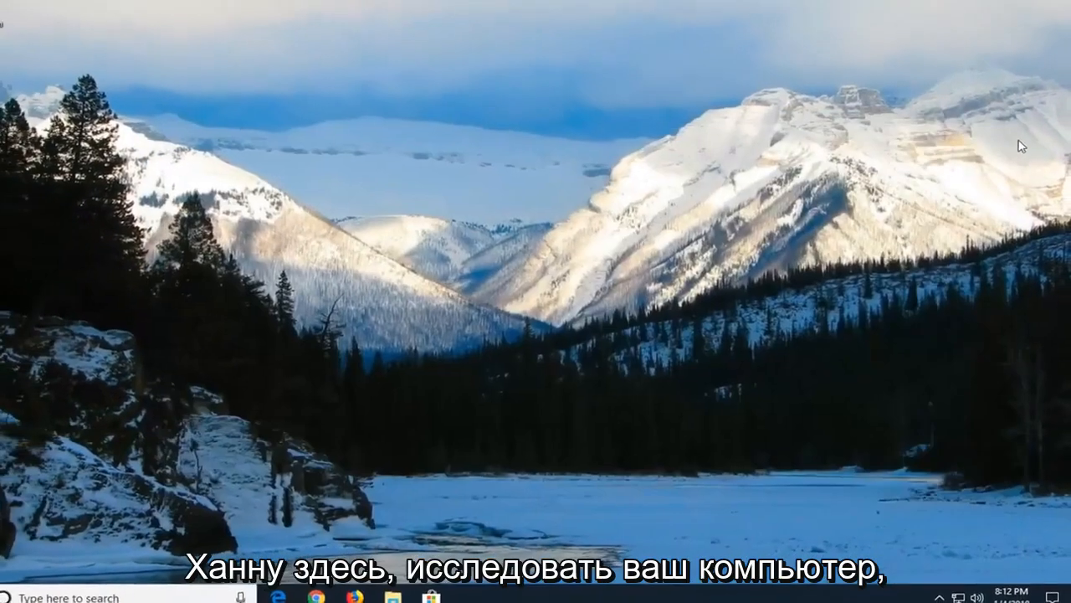